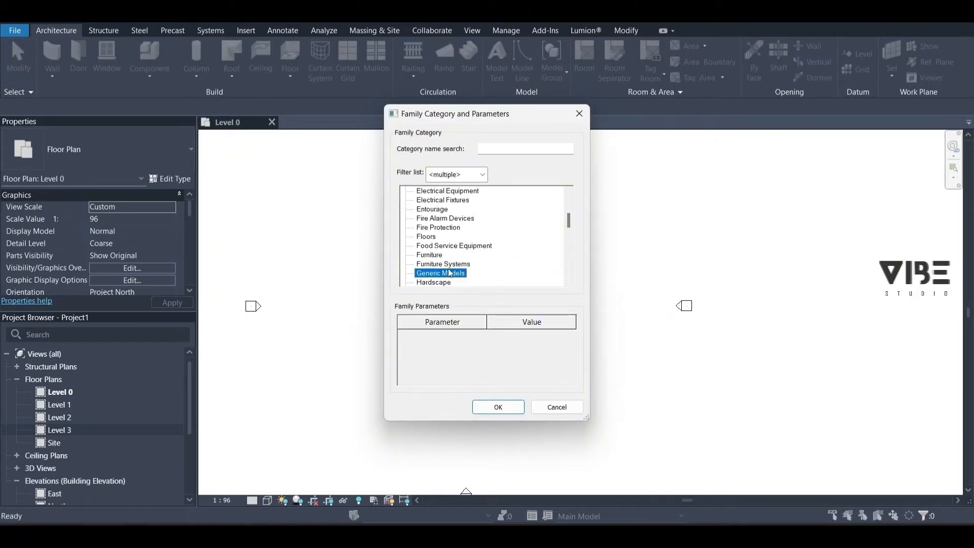
Create a Generic Models in-place family and accept the name Generic Models 1.
click(498, 407)
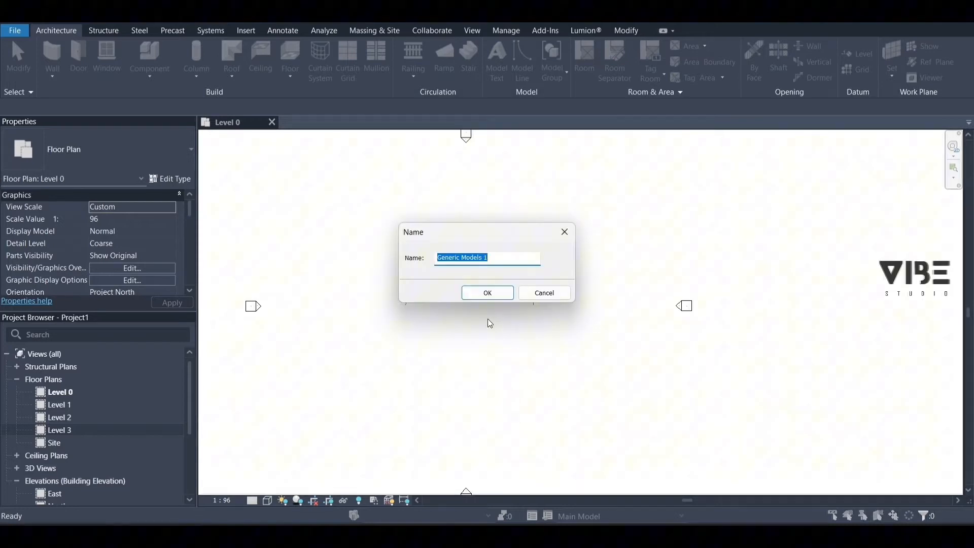
click(487, 293)
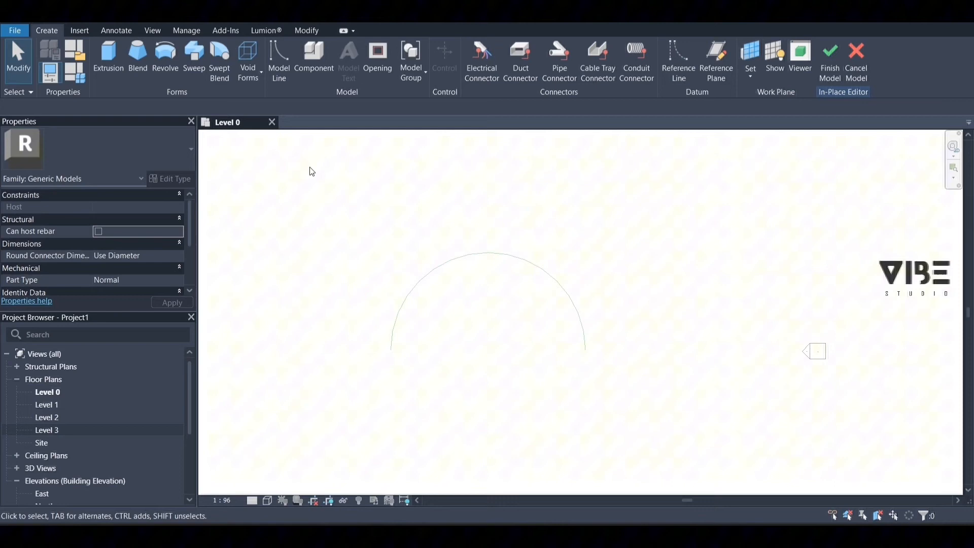
Start a sweep form in the in-place family.
click(194, 59)
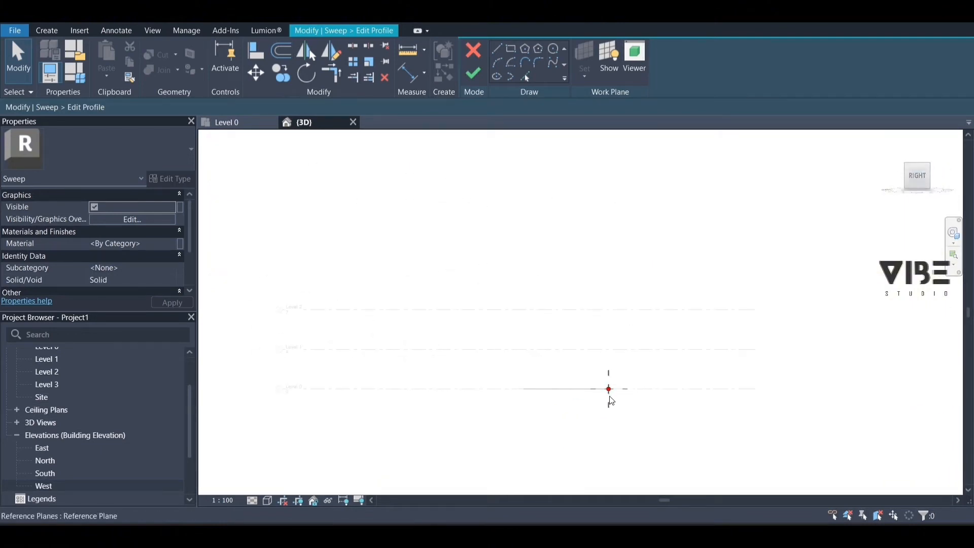
Sketch a chained two-step stair outline from the reference point with 0.2 segments.
click(498, 48)
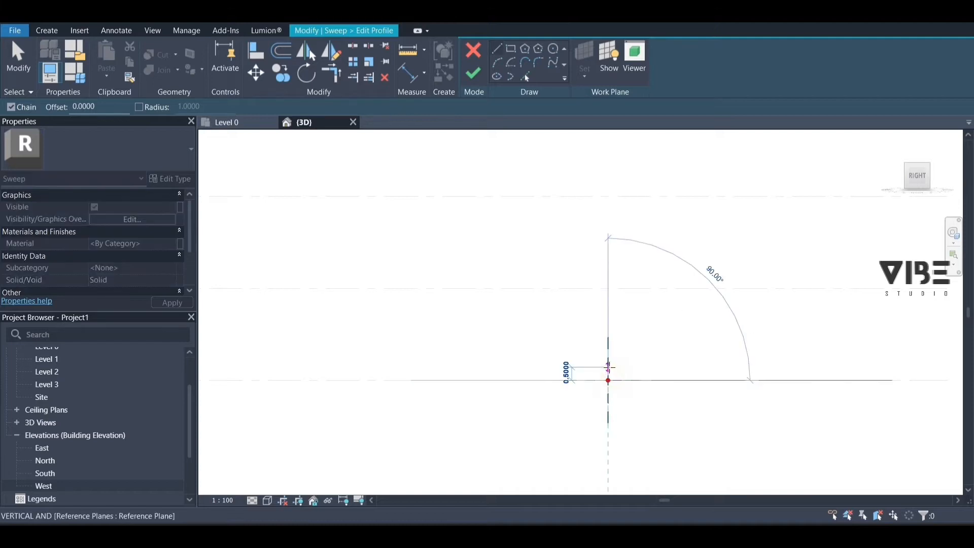
text(0.2)
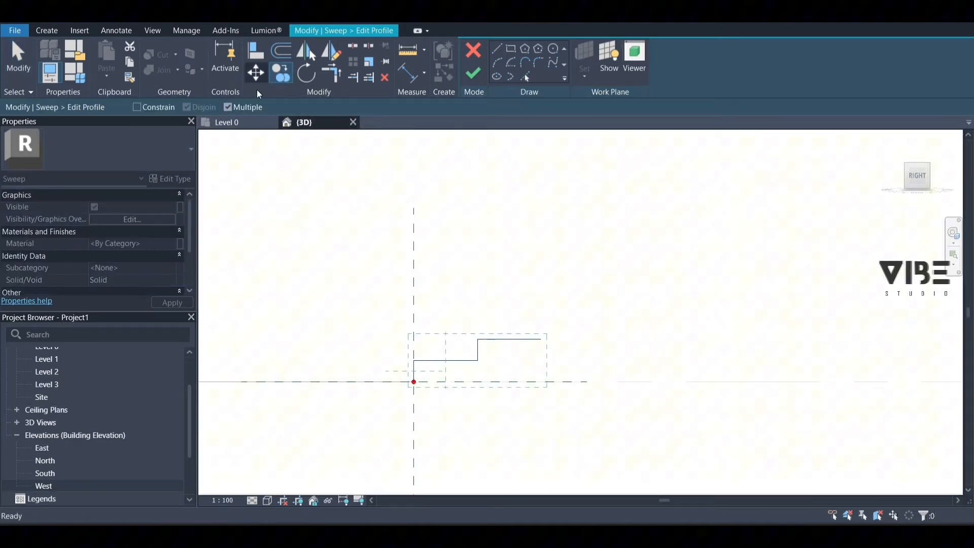
Copy the steps repeatedly up the slope to extend the staircase profile.
click(255, 72)
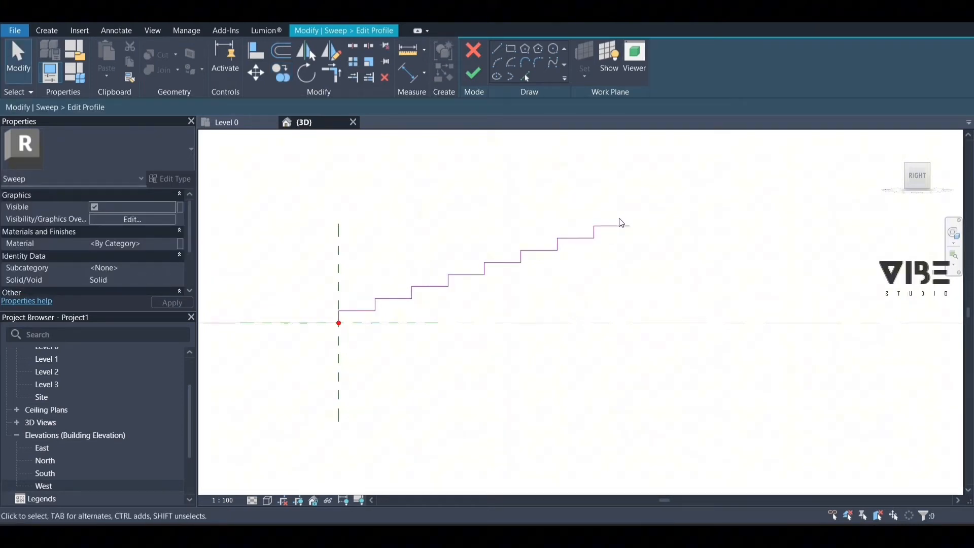
click(621, 225)
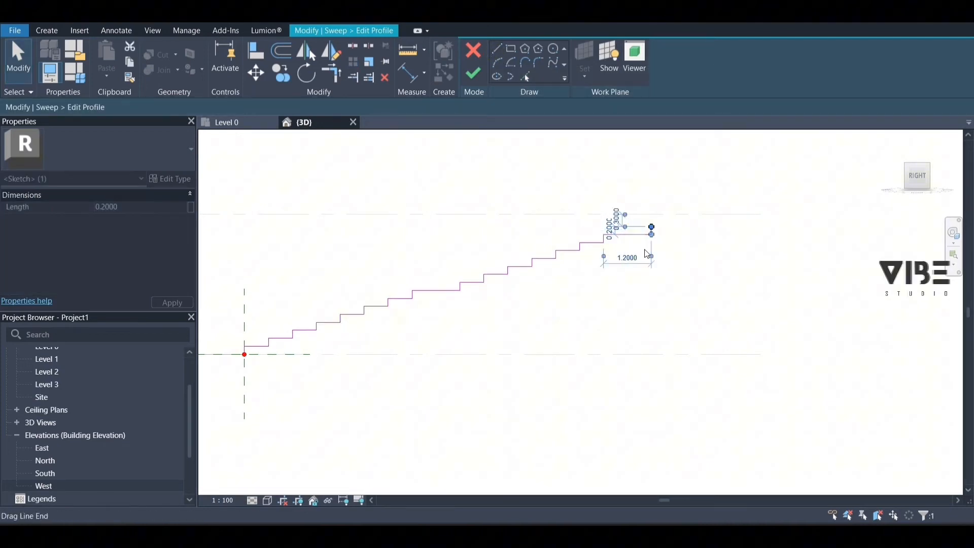
mouse_move(499, 49)
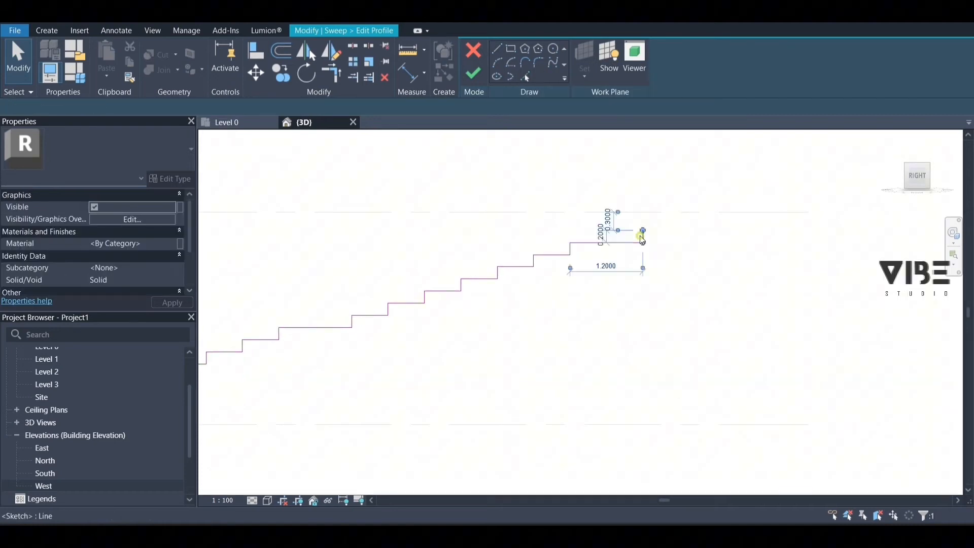
Set the top riser's temporary dimension to 2.
click(606, 235)
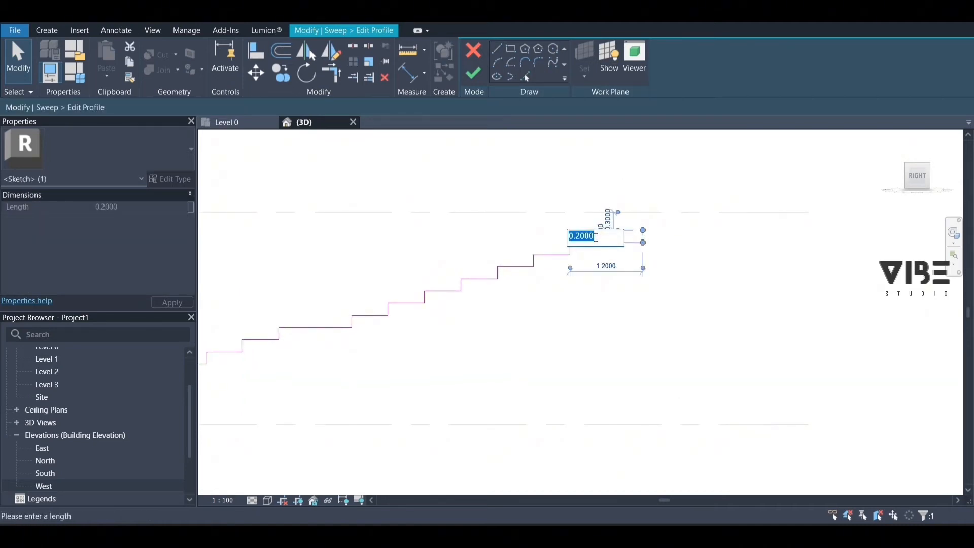
text(2.)
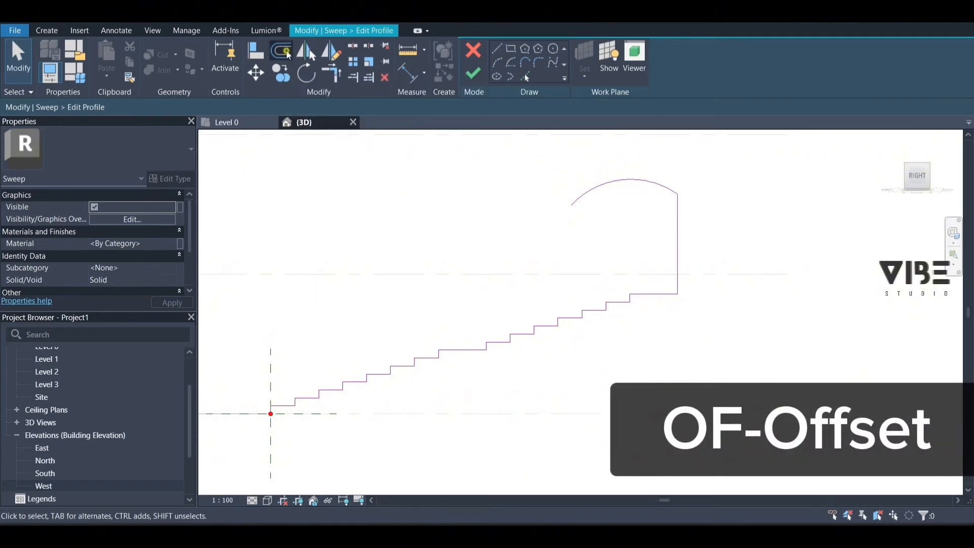
Offset the stair, vertical edge and arc chain by 0.2 to thicken the profile.
click(281, 51)
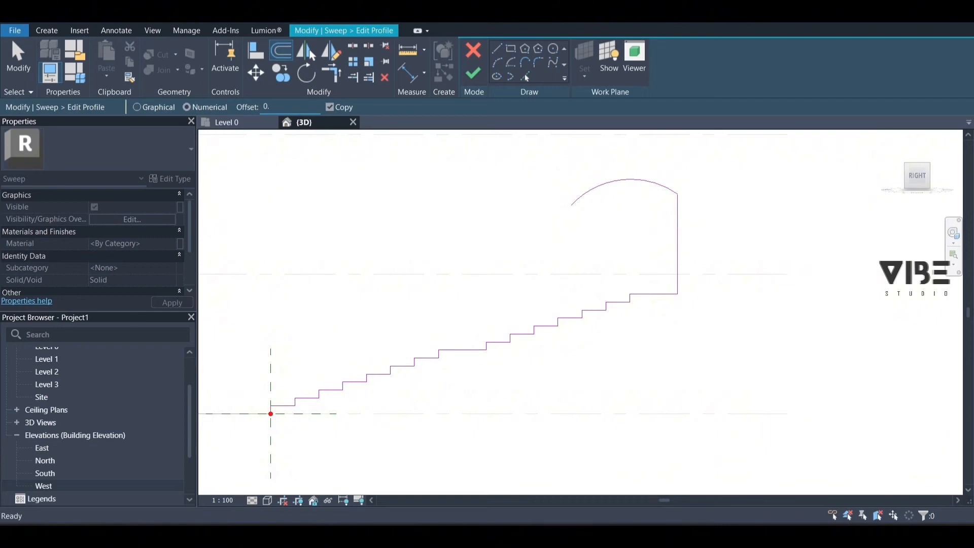
mouse_move(591, 316)
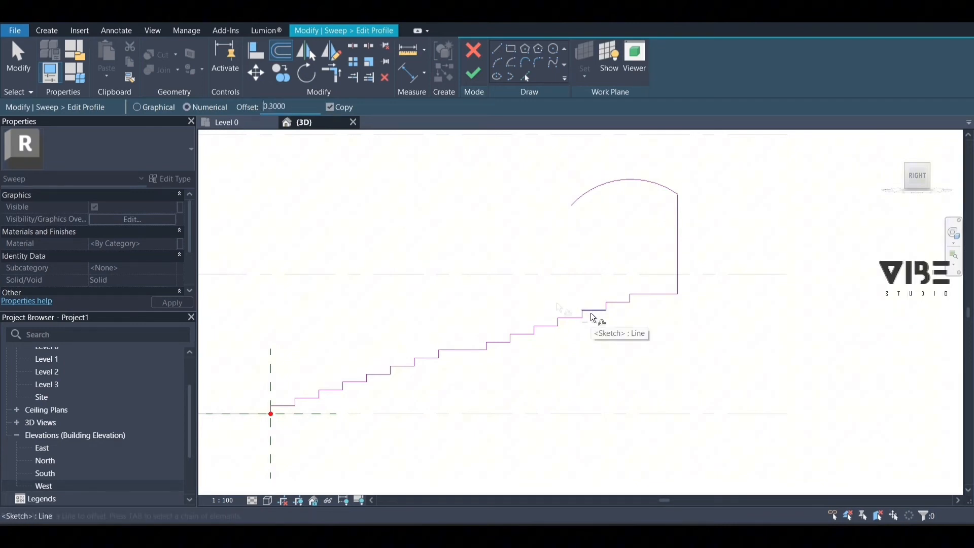
text(0.2000)
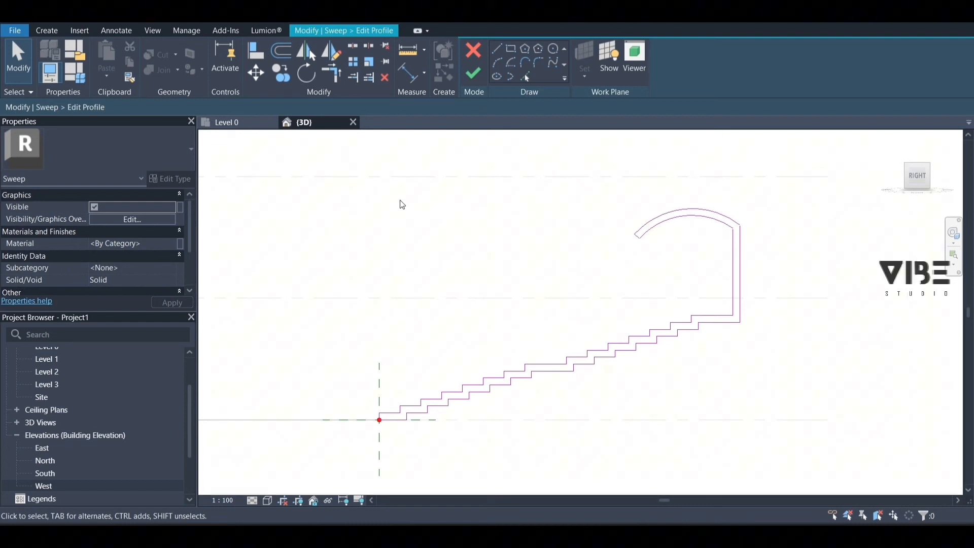
Finish the profile sketch and the sweep to generate the stepped solid.
click(473, 73)
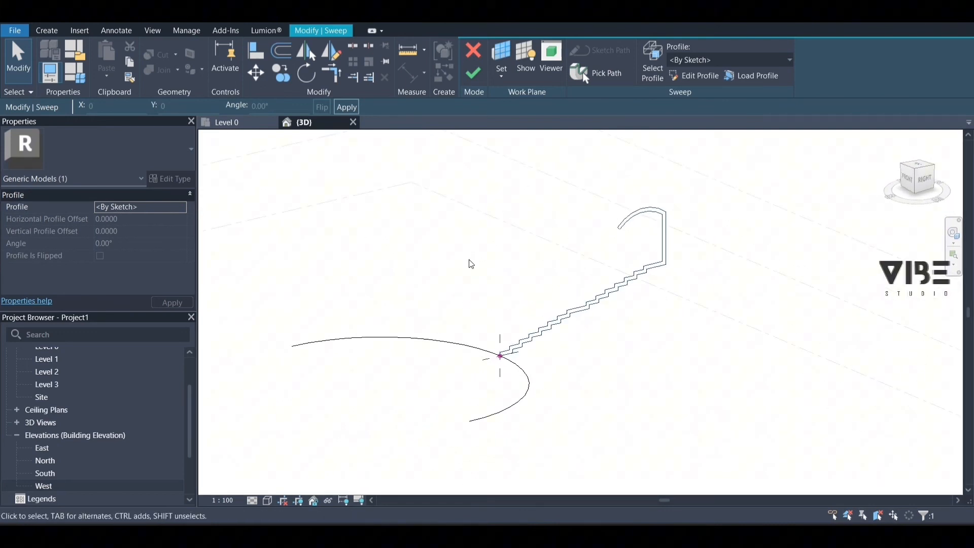
click(346, 106)
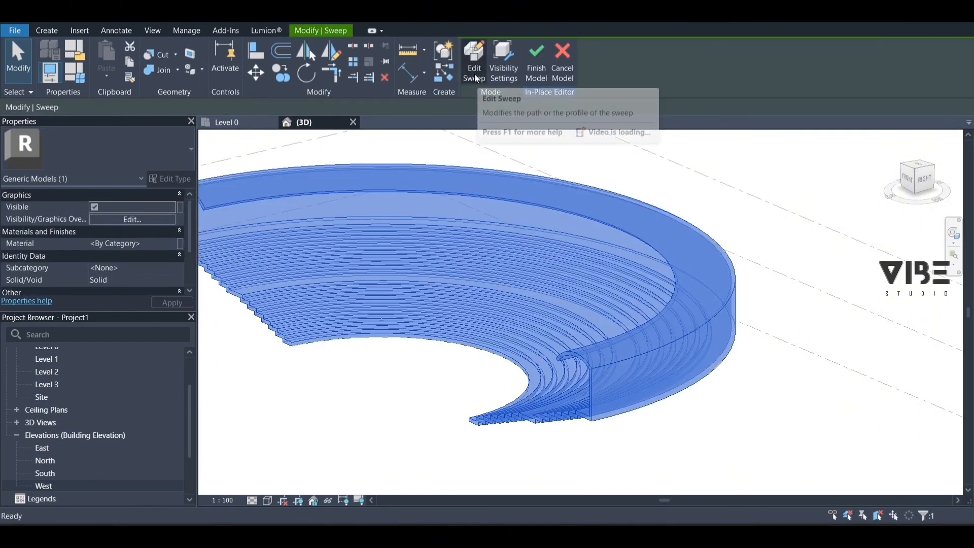